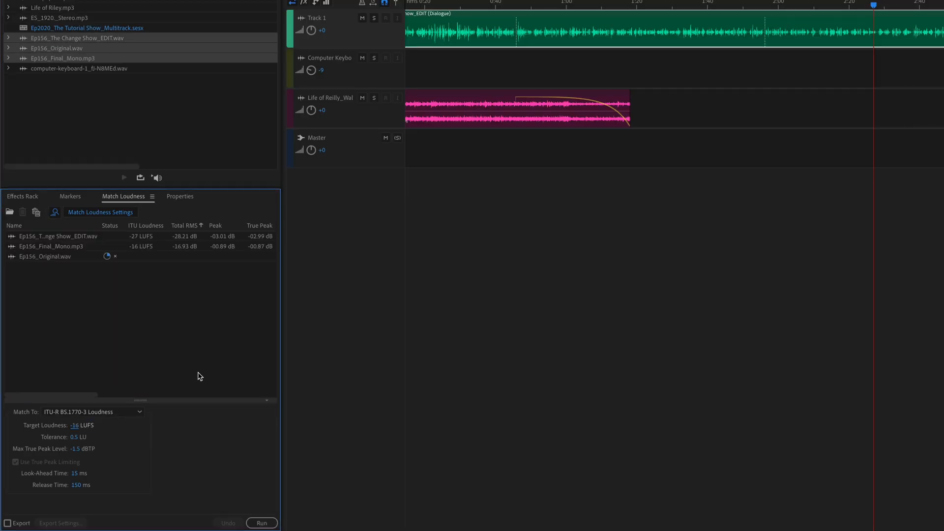
Step: Run loudness matching on the listed Ep156 episode files at the -16 LUFS target
{"action": "left_click", "coordinate": [260, 522]}
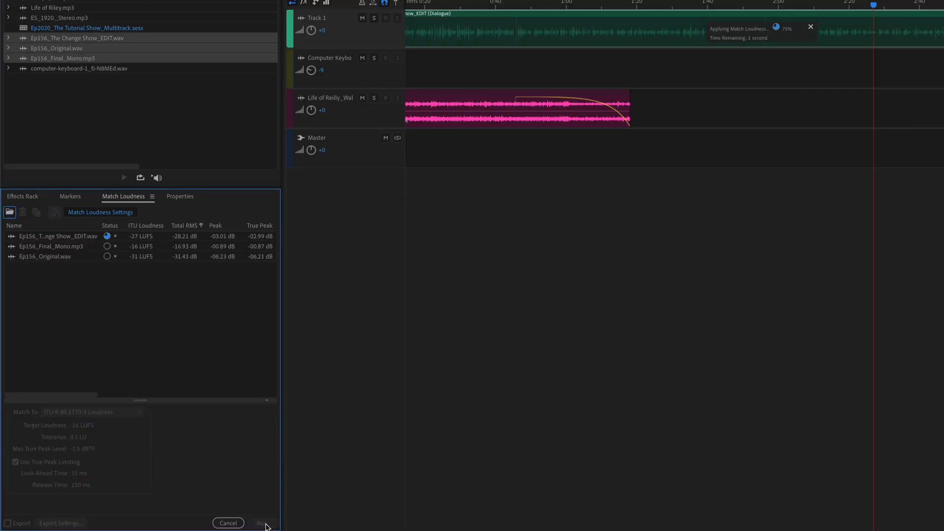
{"action": "left_click", "coordinate": [262, 523]}
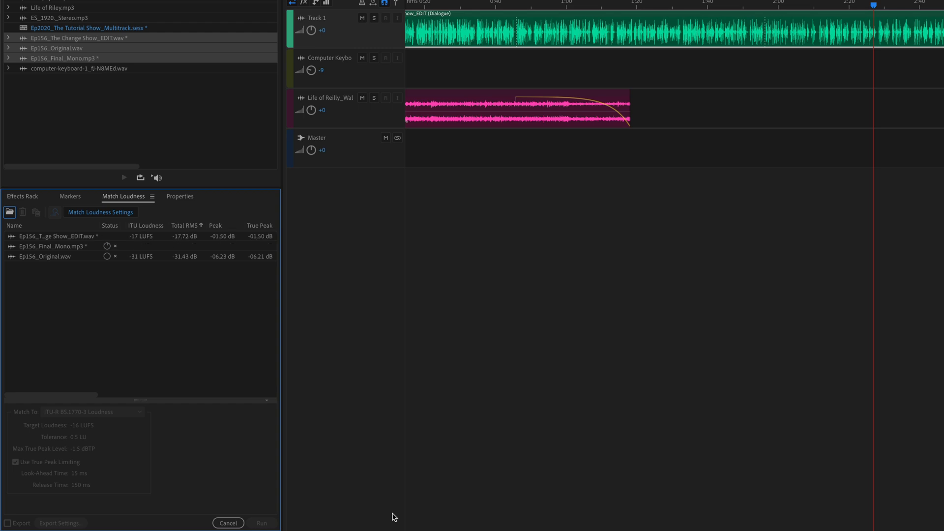
{"action": "left_click", "coordinate": [262, 522]}
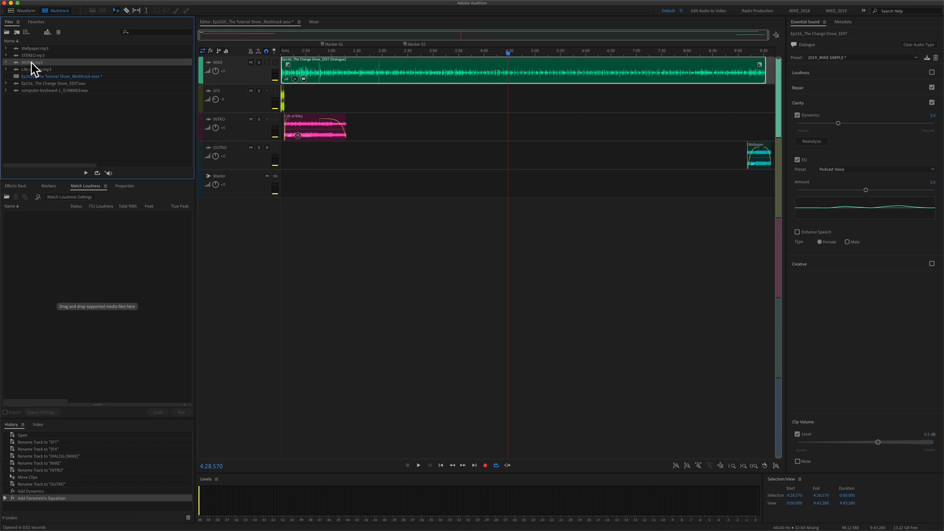
Step: Bring STEREO.mp3 from the Files panel into the Waveform editor
{"action": "double_click", "coordinate": [32, 62]}
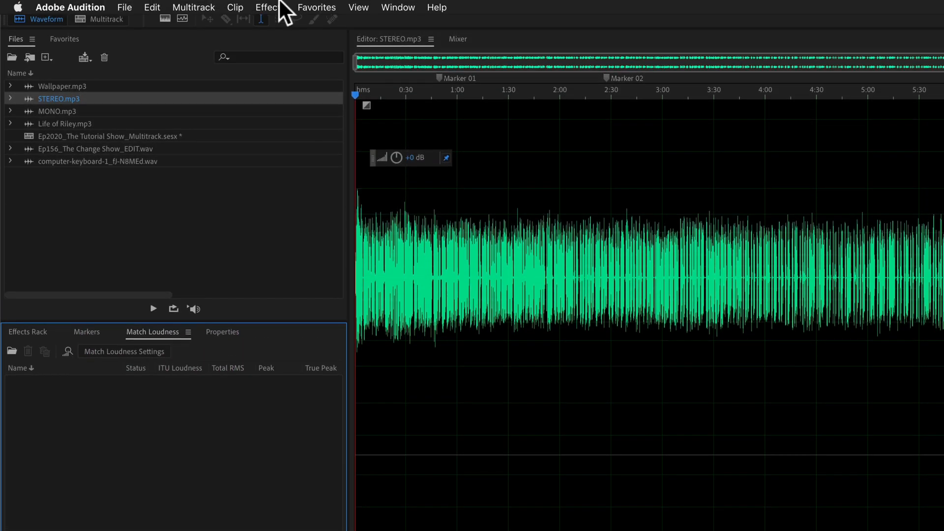
Step: Show the Match Loudness panel from the Window menu
{"action": "left_click", "coordinate": [397, 7]}
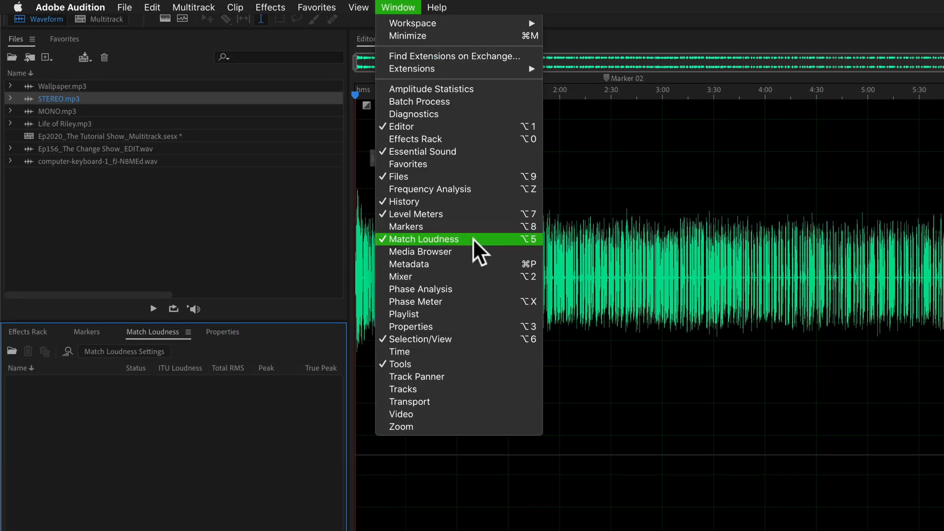
{"action": "left_click", "coordinate": [425, 239]}
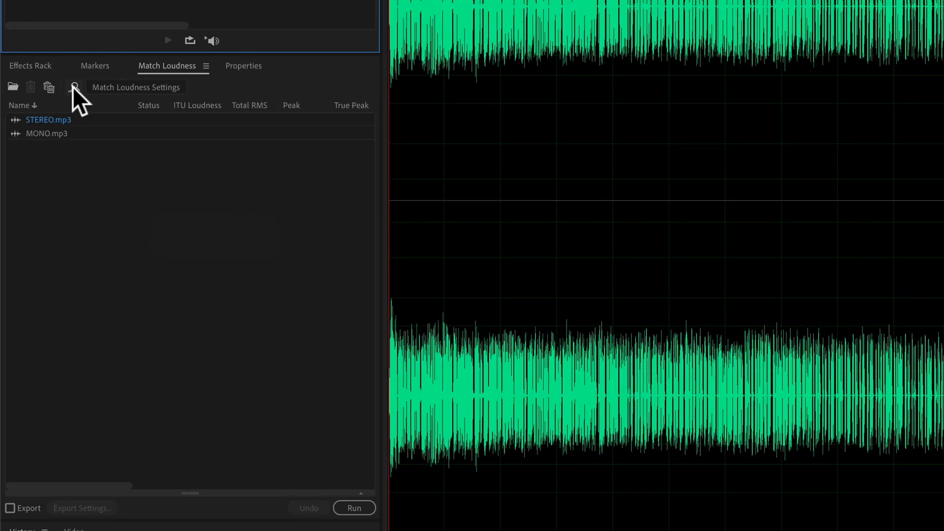
{"action": "mouse_move", "coordinate": [75, 88]}
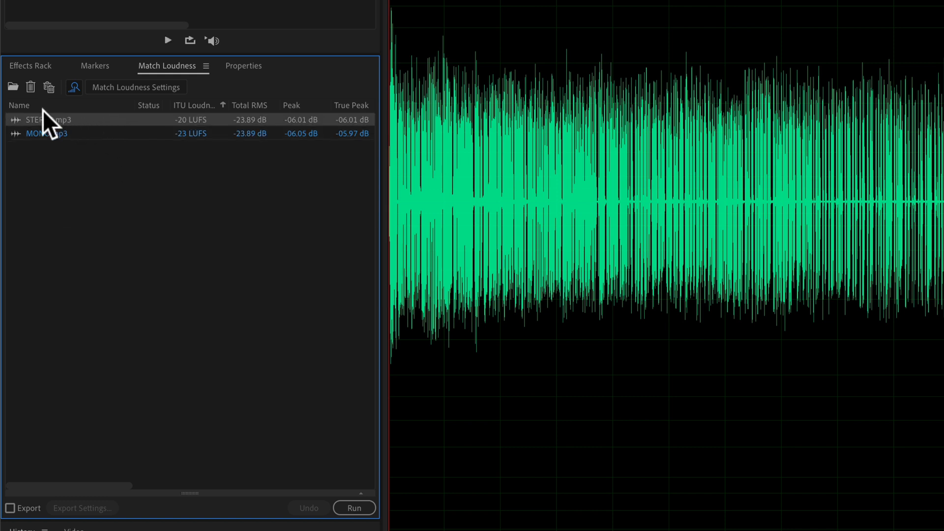
Step: Remove STEREO.mp3 from the loudness list, leaving MONO.mp3 at -23 LUFS
{"action": "left_click", "coordinate": [49, 87]}
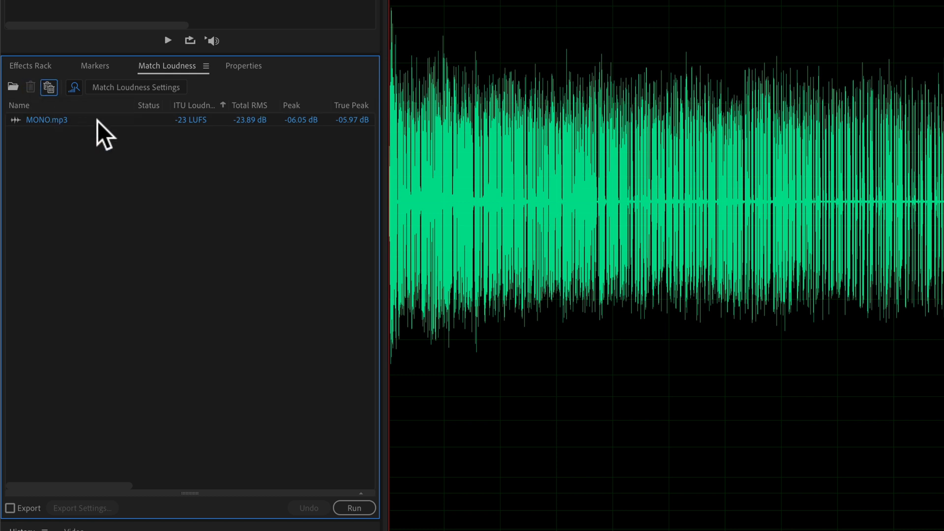
{"action": "mouse_move", "coordinate": [136, 91]}
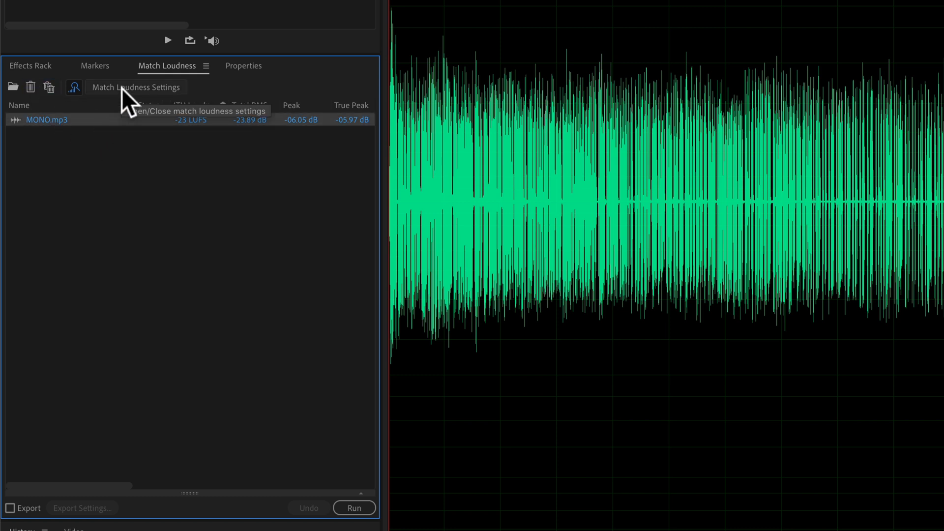
Step: Show the Match Loudness settings: -19 LUFS target, 0.5 LU tolerance, -1.5 dBTP max true peak
{"action": "left_click", "coordinate": [136, 87]}
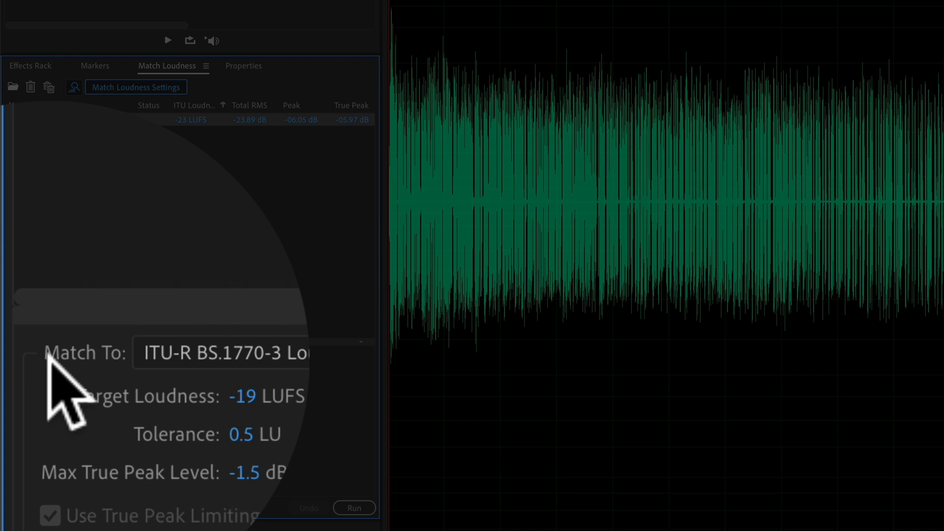
{"action": "left_click", "coordinate": [241, 352]}
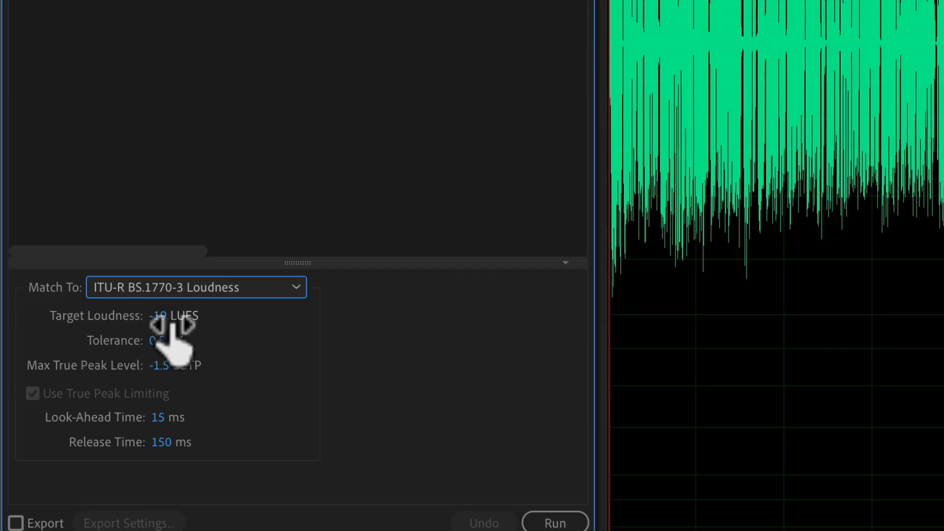
{"action": "mouse_move", "coordinate": [199, 349]}
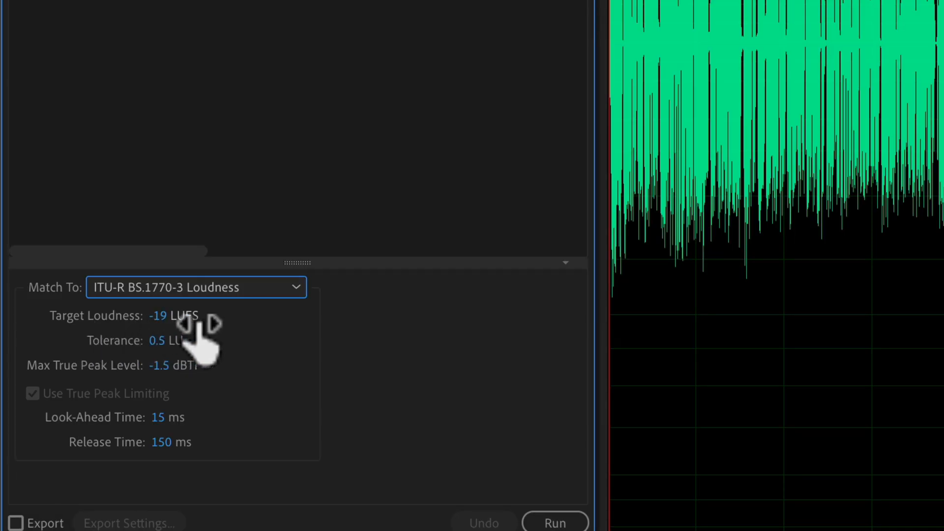
{"action": "mouse_move", "coordinate": [181, 361]}
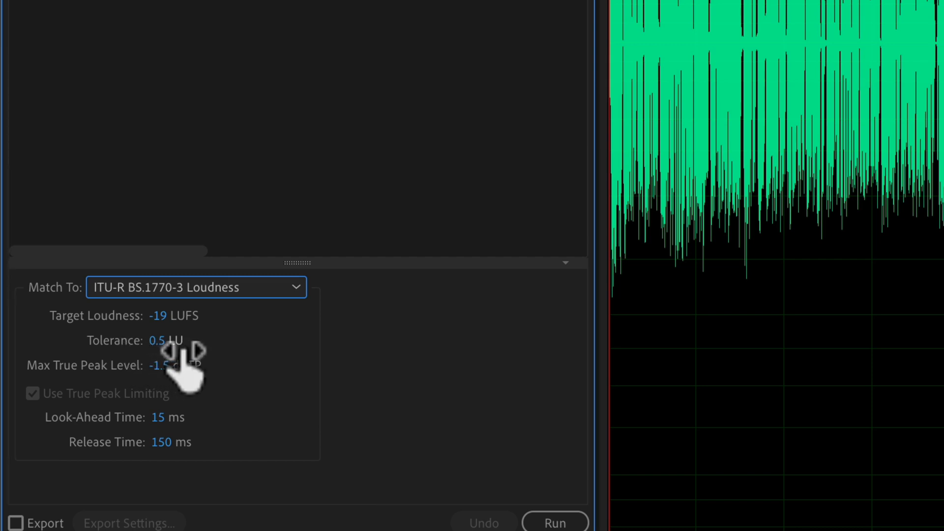
{"action": "mouse_move", "coordinate": [133, 404]}
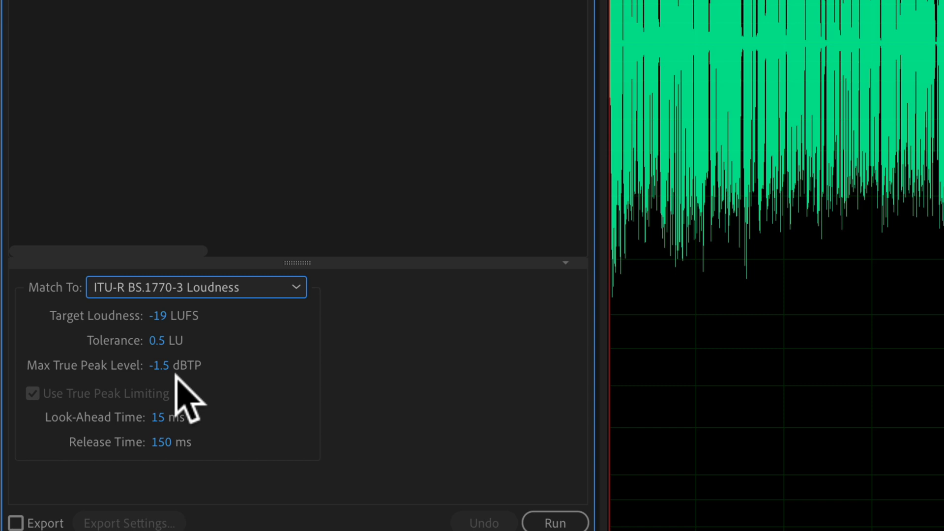
{"action": "mouse_move", "coordinate": [150, 470]}
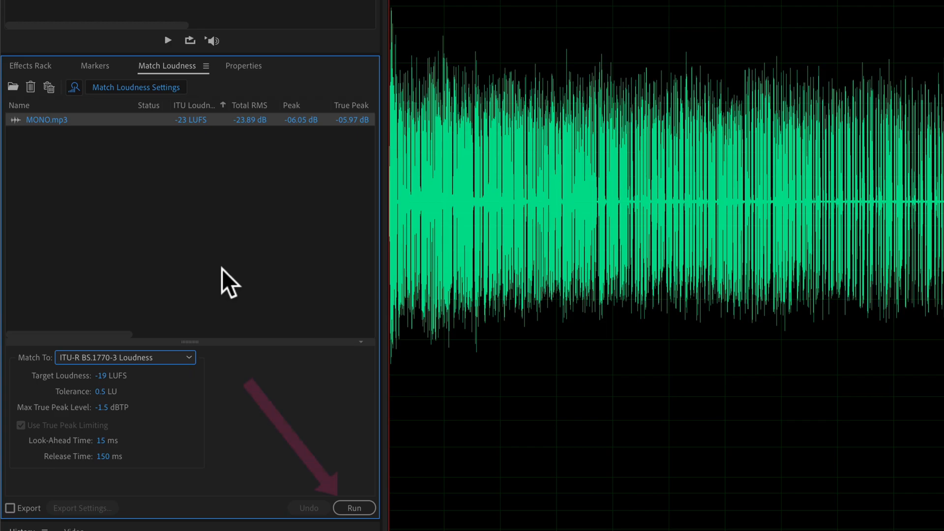
{"action": "mouse_move", "coordinate": [99, 127]}
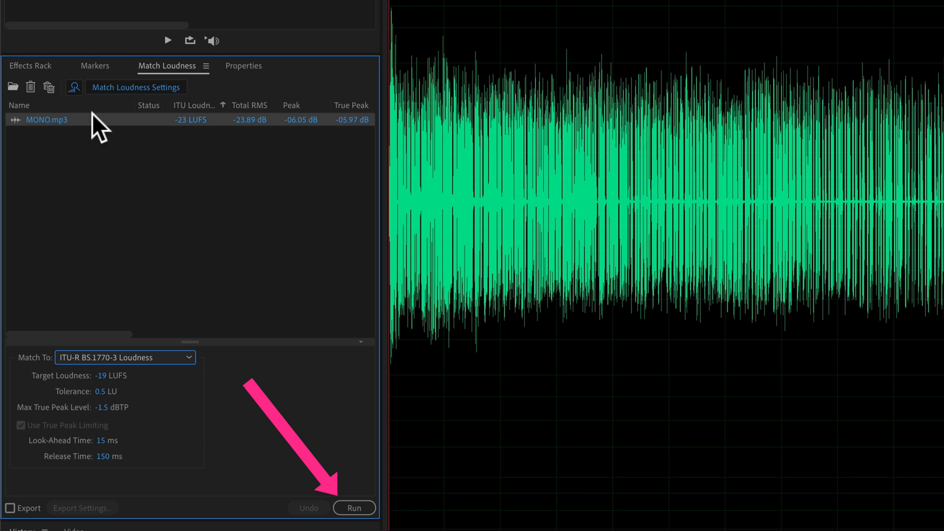
Step: Run Match Loudness so MONO.mp3 measures -19 LUFS
{"action": "left_click", "coordinate": [354, 508]}
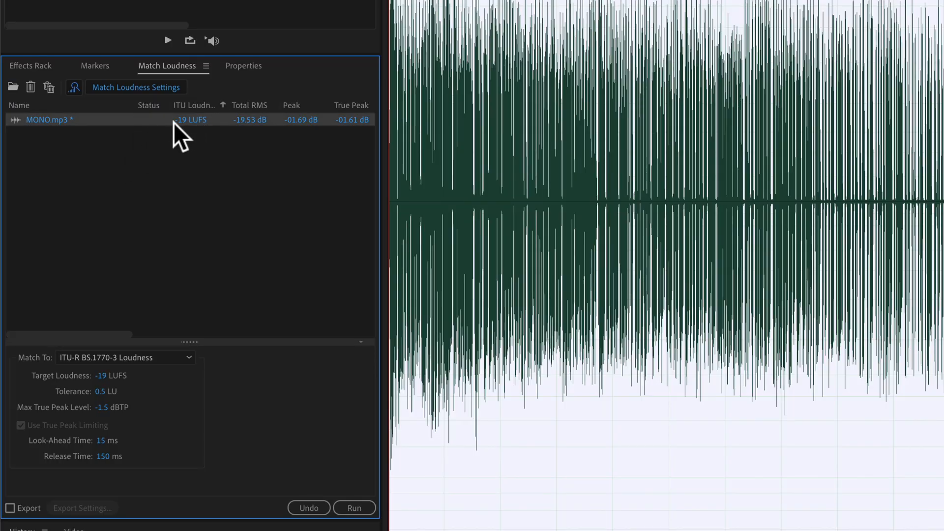
{"action": "mouse_move", "coordinate": [105, 132]}
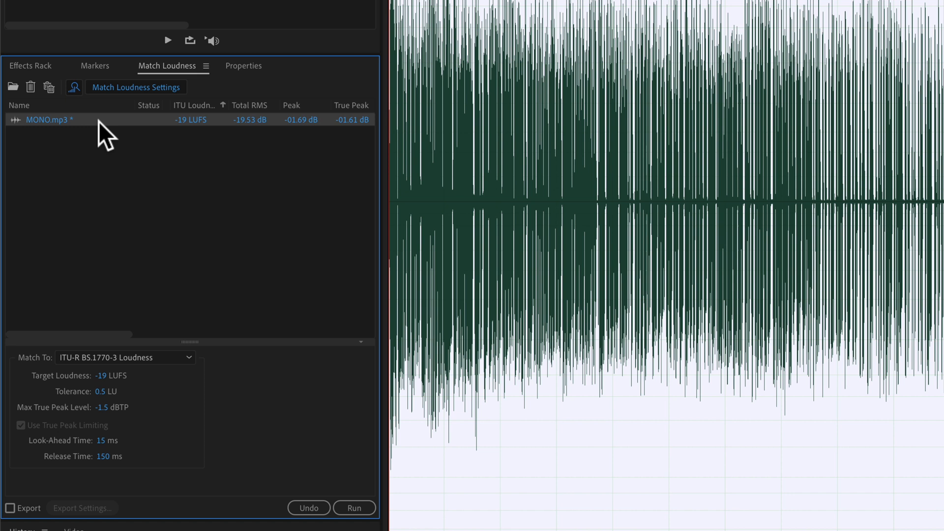
{"action": "mouse_move", "coordinate": [154, 147]}
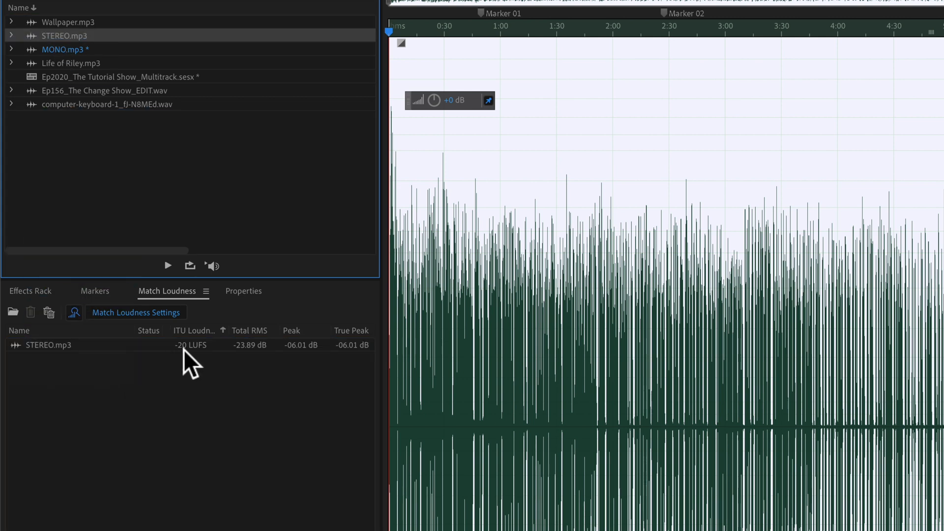
Step: Change the target loudness to -16 LUFS and run matching on STEREO.mp3
{"action": "left_click", "coordinate": [135, 311]}
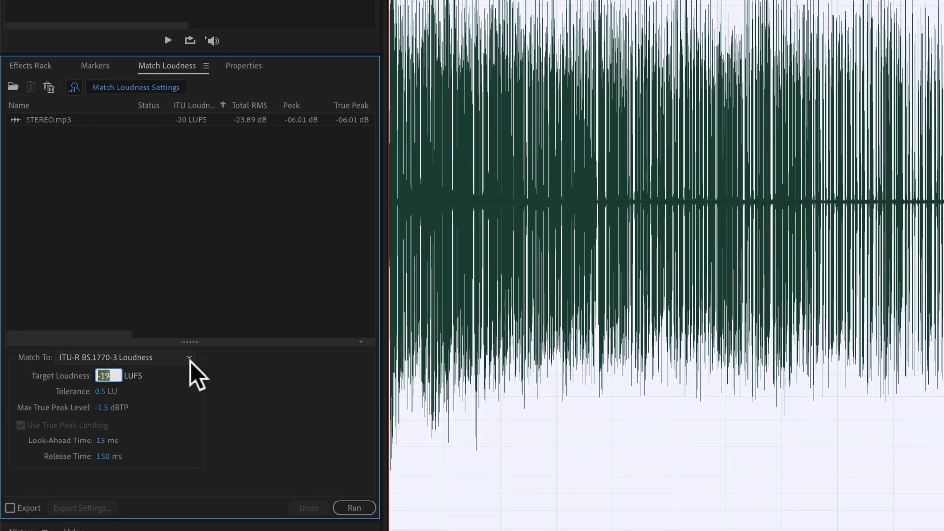
{"action": "type", "text": "-16"}
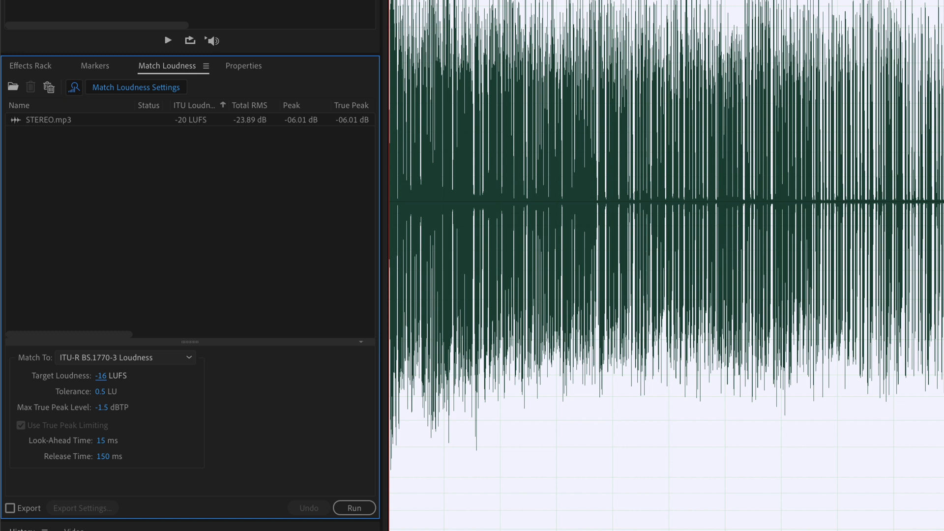
{"action": "mouse_move", "coordinate": [111, 457]}
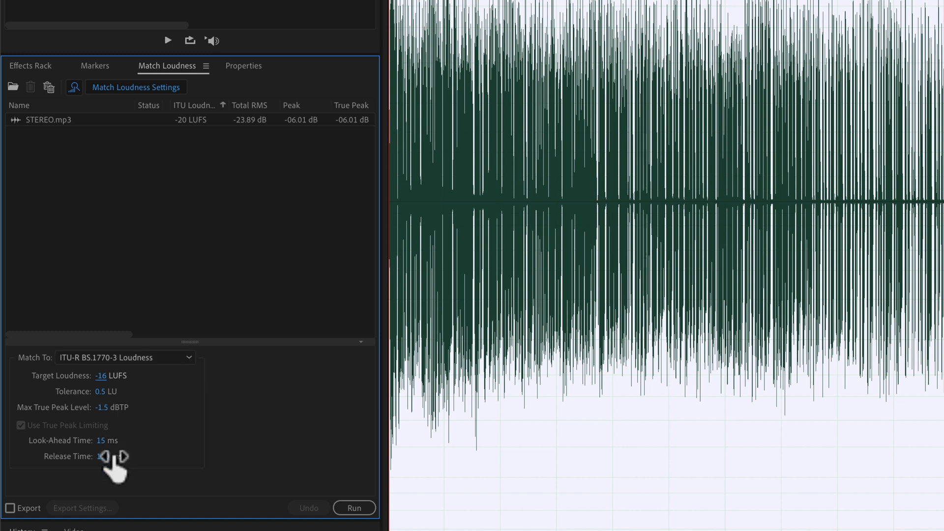
{"action": "left_click", "coordinate": [354, 508]}
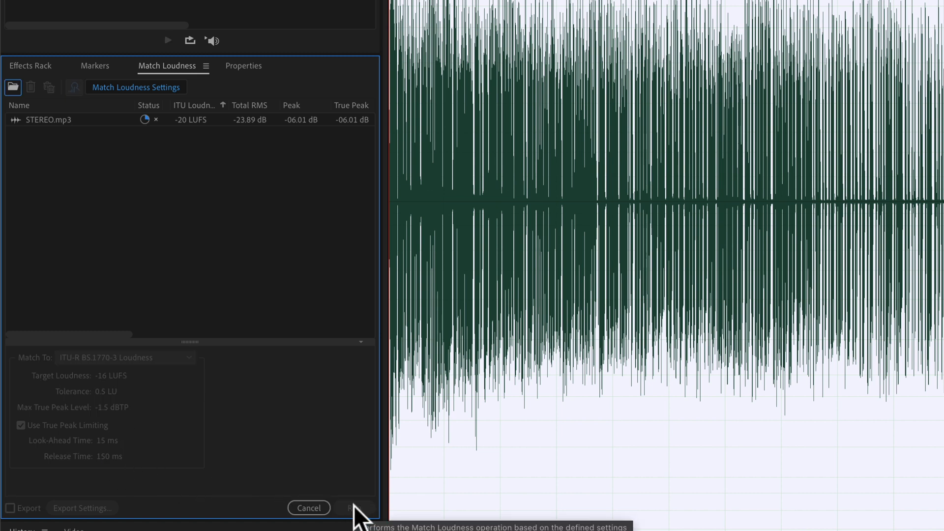
{"action": "left_click", "coordinate": [355, 508]}
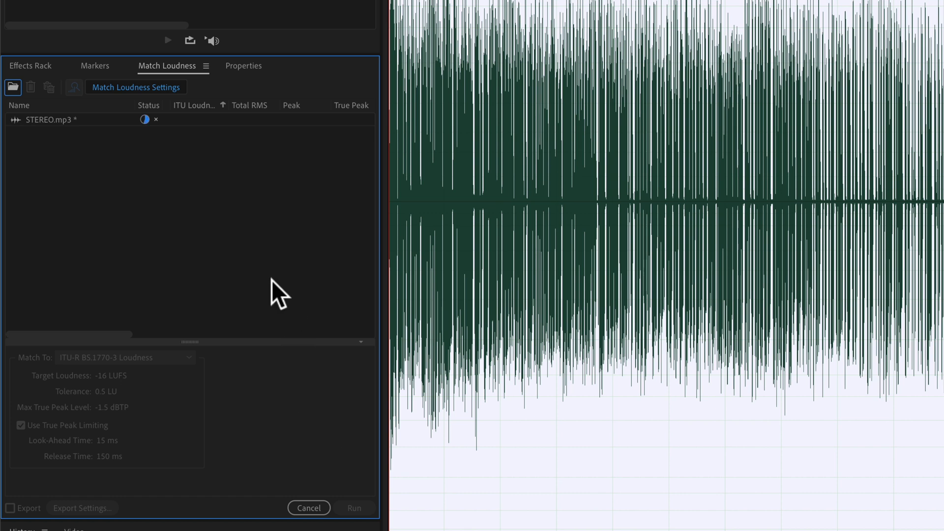
{"action": "left_click", "coordinate": [355, 508]}
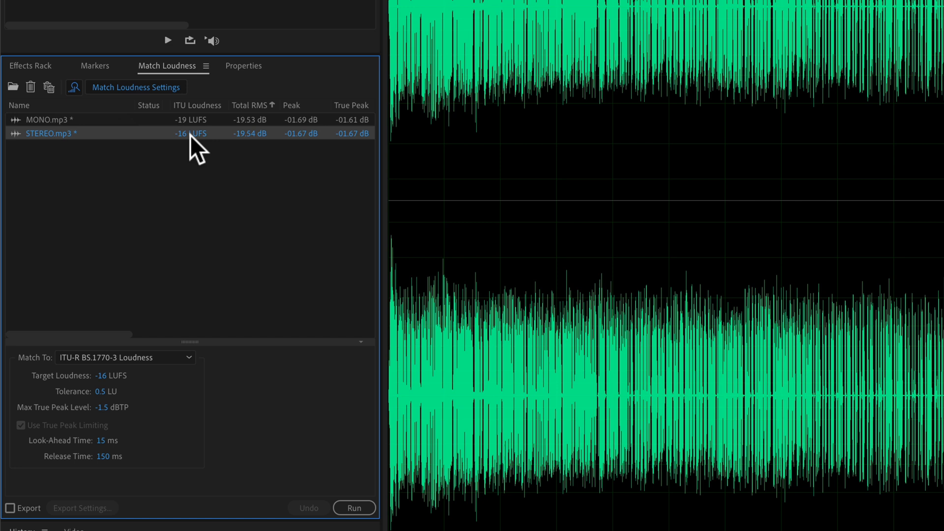
{"action": "mouse_move", "coordinate": [193, 154]}
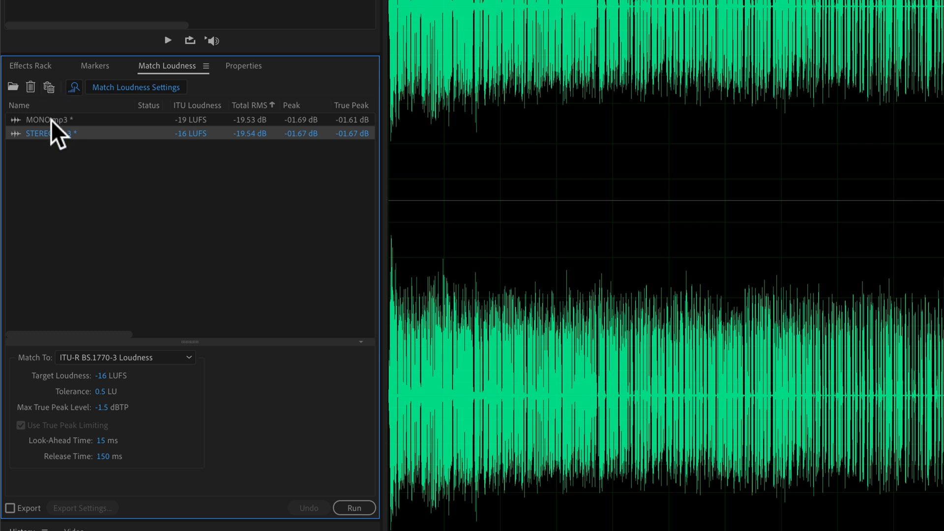
Step: Add MONO.mp3 back so the list shows MONO at -19 LUFS and STEREO at -16 LUFS
{"action": "left_click", "coordinate": [54, 119]}
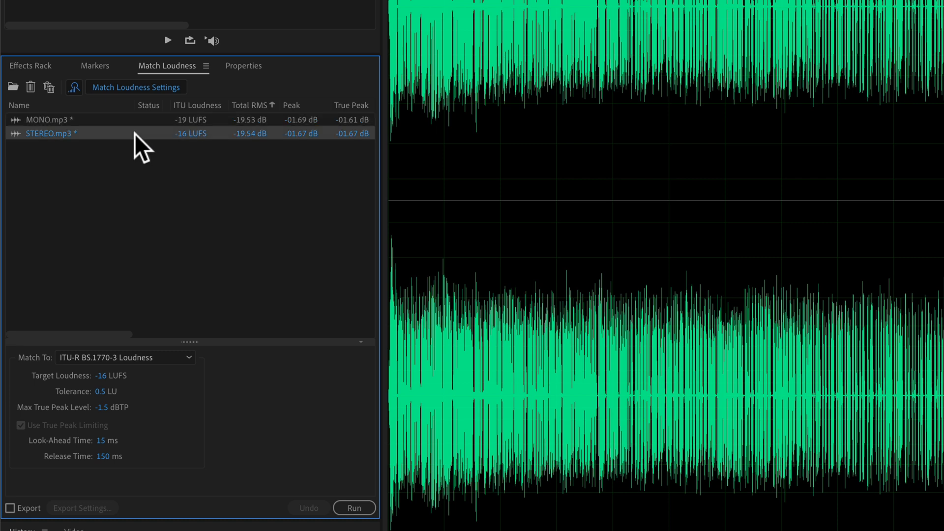
{"action": "mouse_move", "coordinate": [164, 150]}
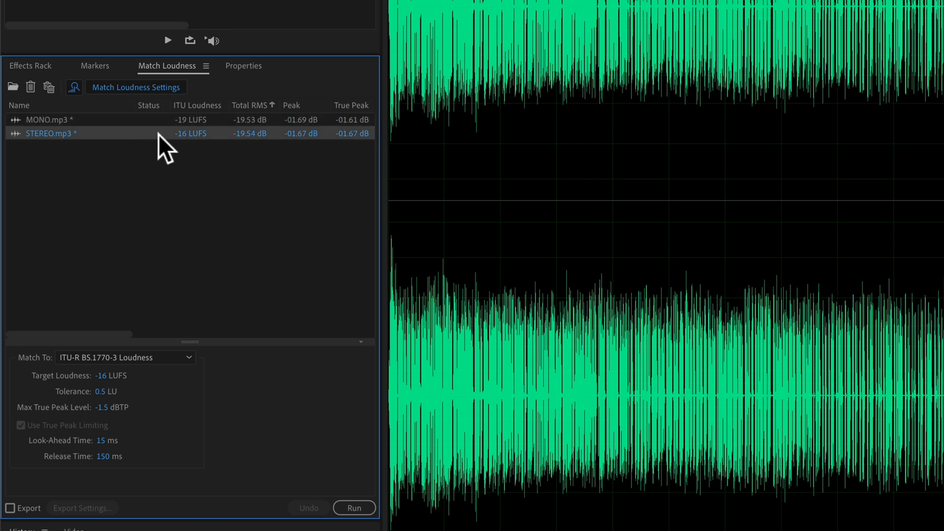
{"action": "mouse_move", "coordinate": [173, 173]}
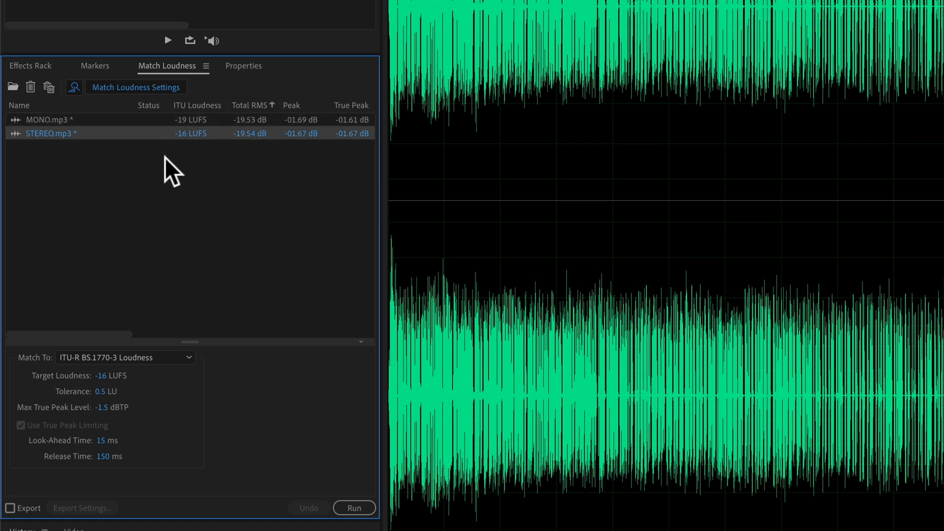